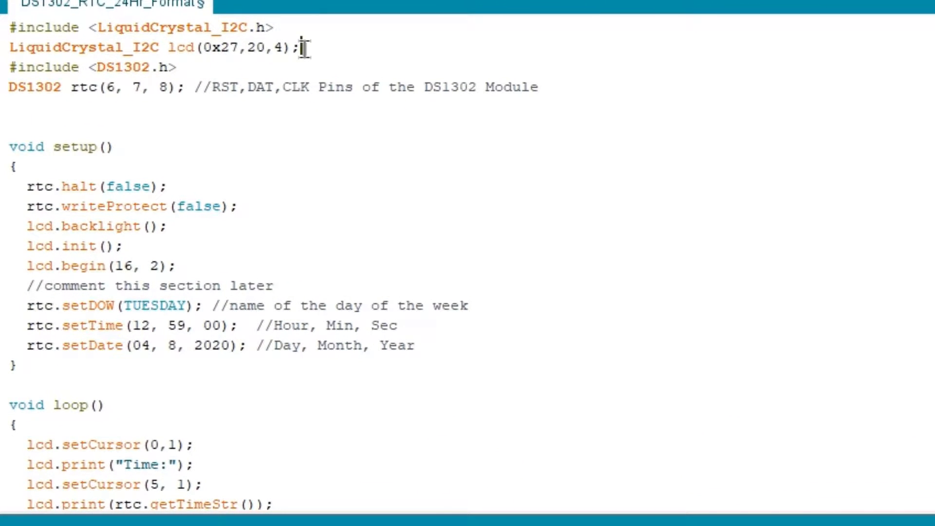
Review the DS1302 sketch: setup, LCD initialisation, the comment-out note and the time print line
{"action": "left_click_drag", "start_coordinate": [304, 46], "coordinate": [14, 28]}
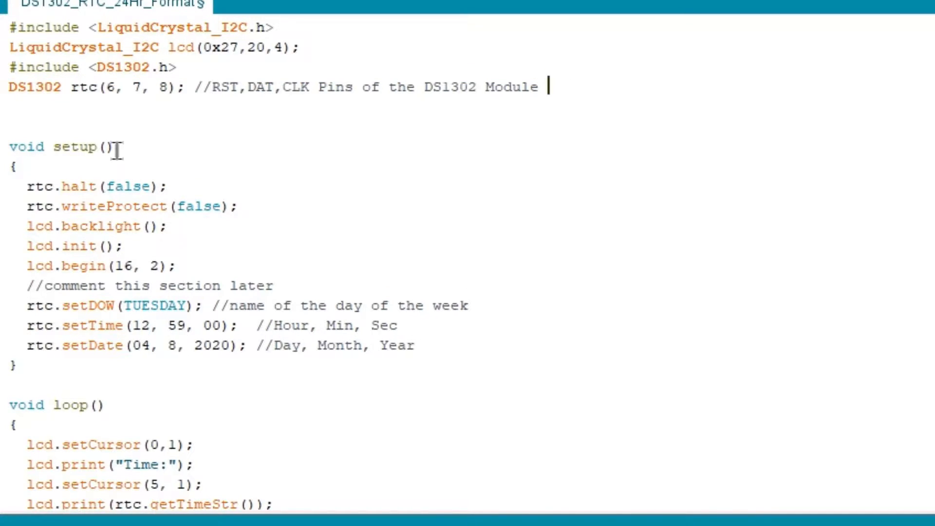
{"action": "double_click", "coordinate": [60, 146]}
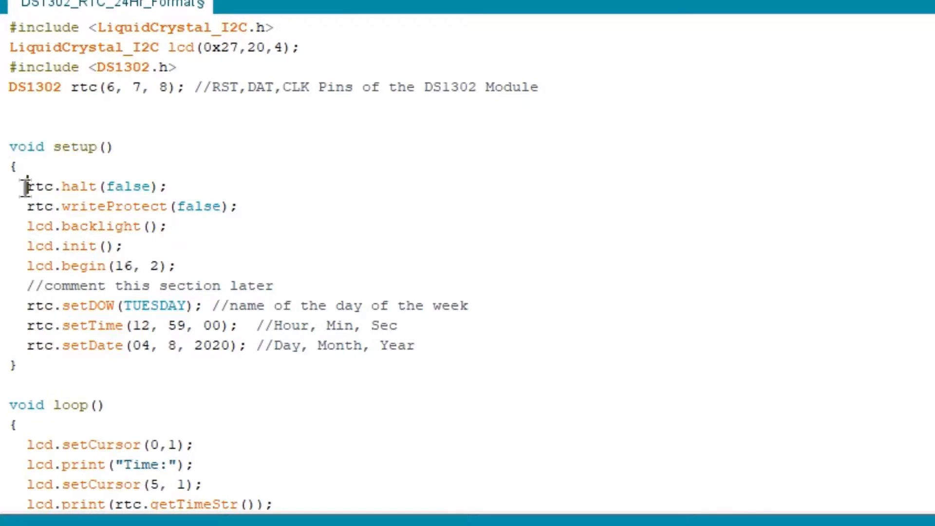
{"action": "left_click_drag", "start_coordinate": [27, 185], "coordinate": [239, 206]}
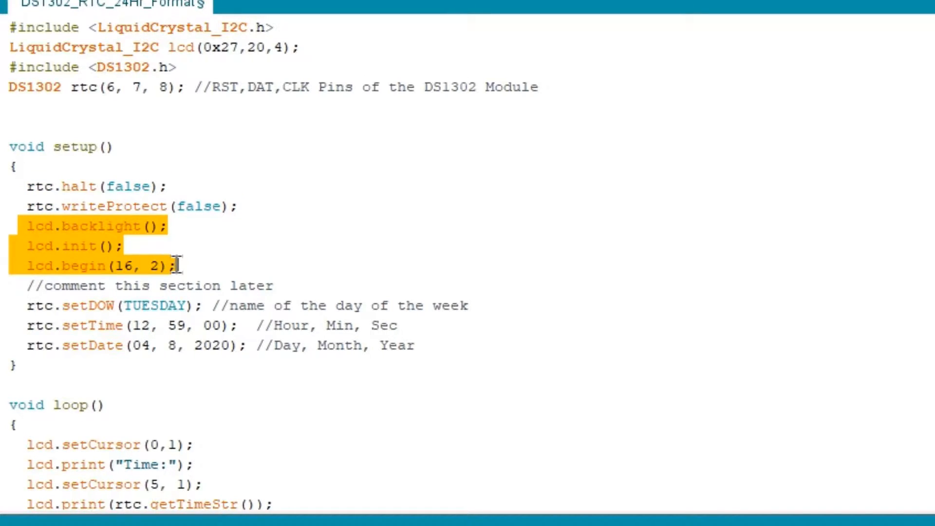
{"action": "mouse_move", "coordinate": [345, 262]}
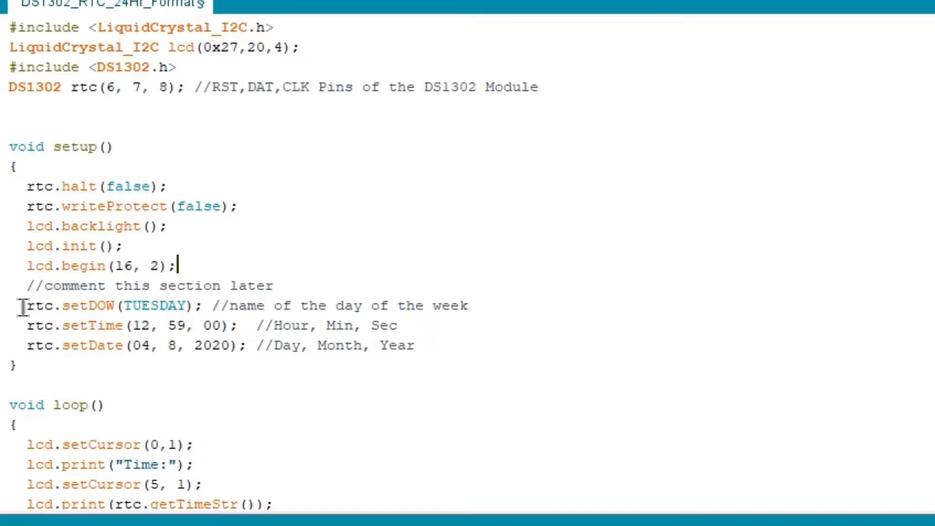
{"action": "left_click_drag", "start_coordinate": [22, 304], "coordinate": [415, 345]}
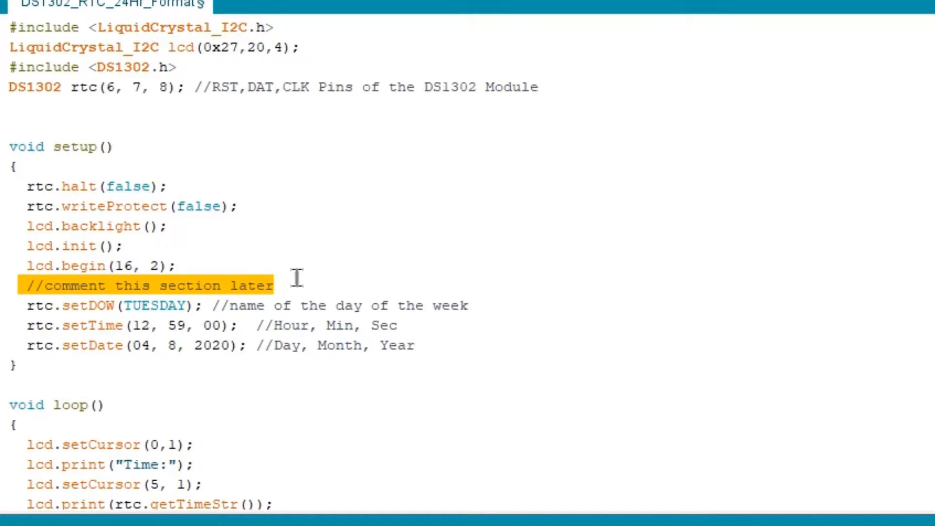
{"action": "scroll", "scroll_direction": "down", "scroll_amount": 3}
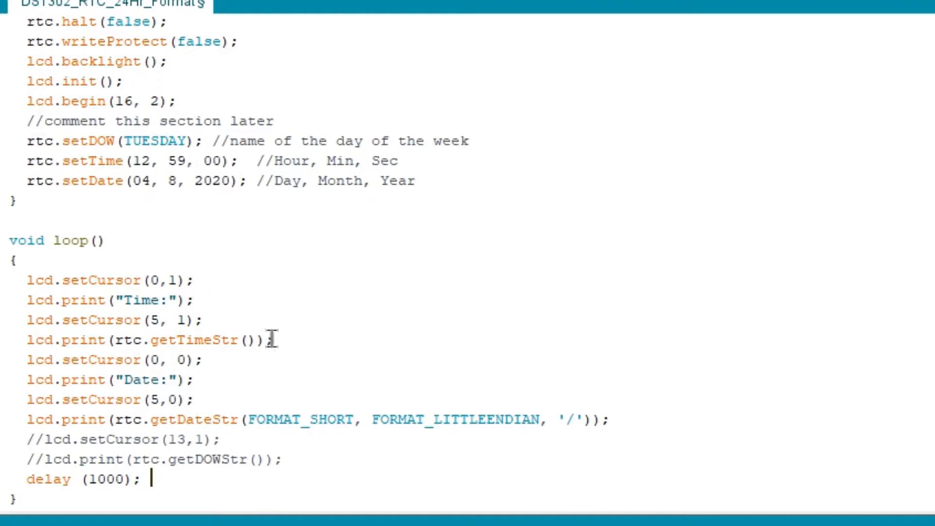
{"action": "triple_click", "coordinate": [143, 340]}
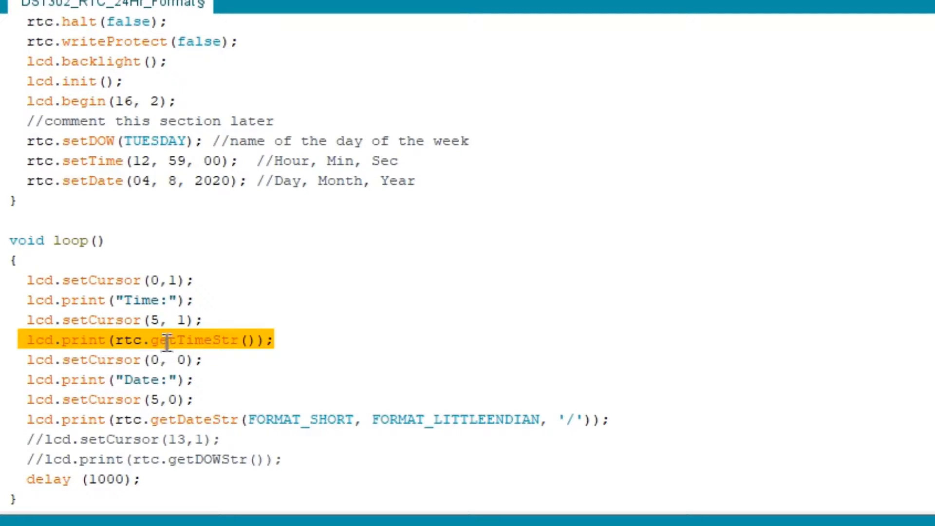
{"action": "left_click", "coordinate": [255, 418]}
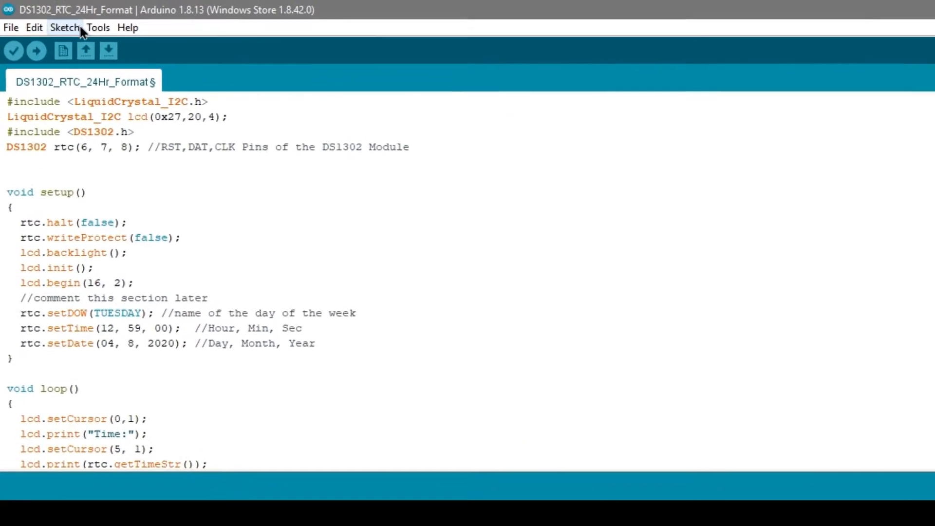
Compile and upload the DS1302 RTC sketch to the Arduino Uno
{"action": "left_click", "coordinate": [98, 27]}
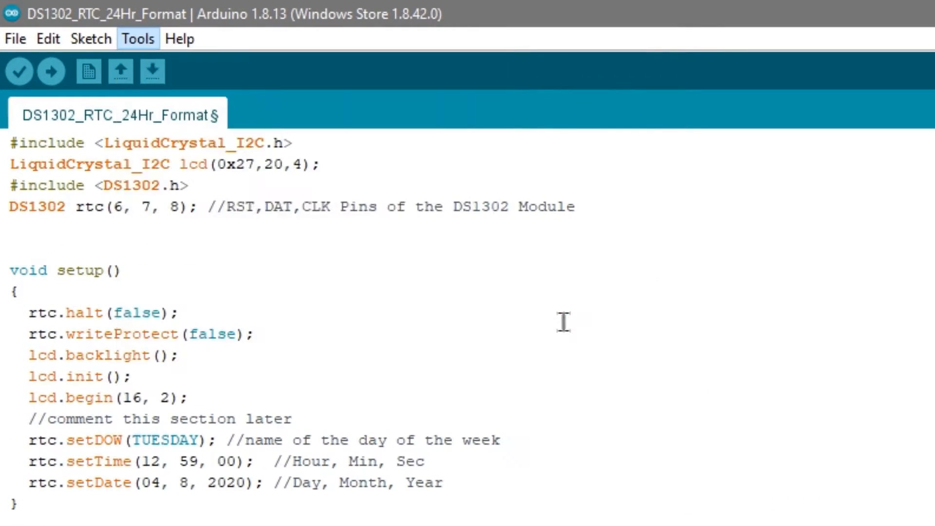
{"action": "mouse_move", "coordinate": [152, 123]}
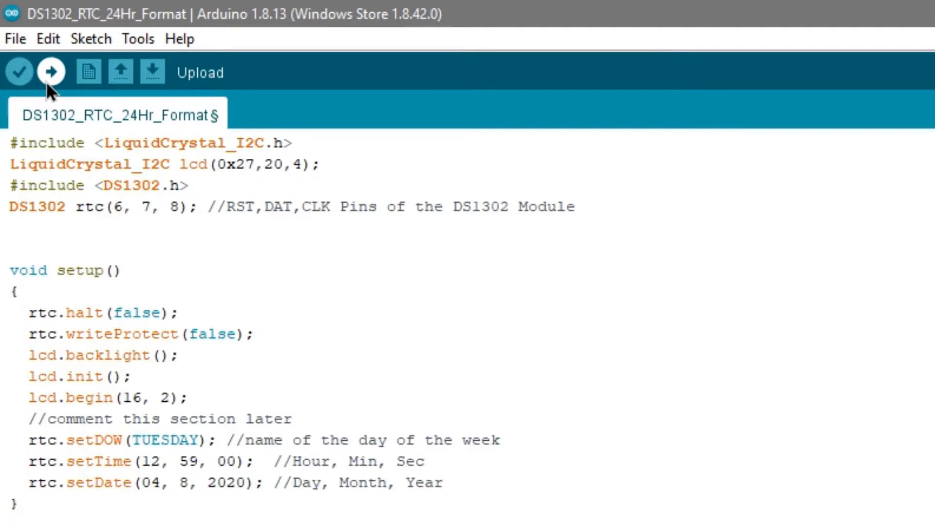
{"action": "left_click", "coordinate": [50, 71]}
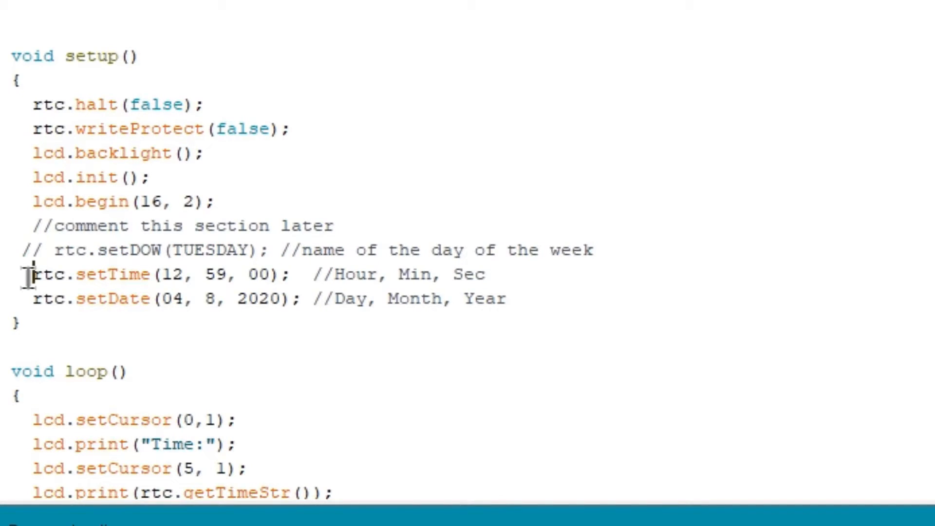
Comment out the rtc.setDOW, setTime and setDate lines with // and upload again
{"action": "type", "text": "//"}
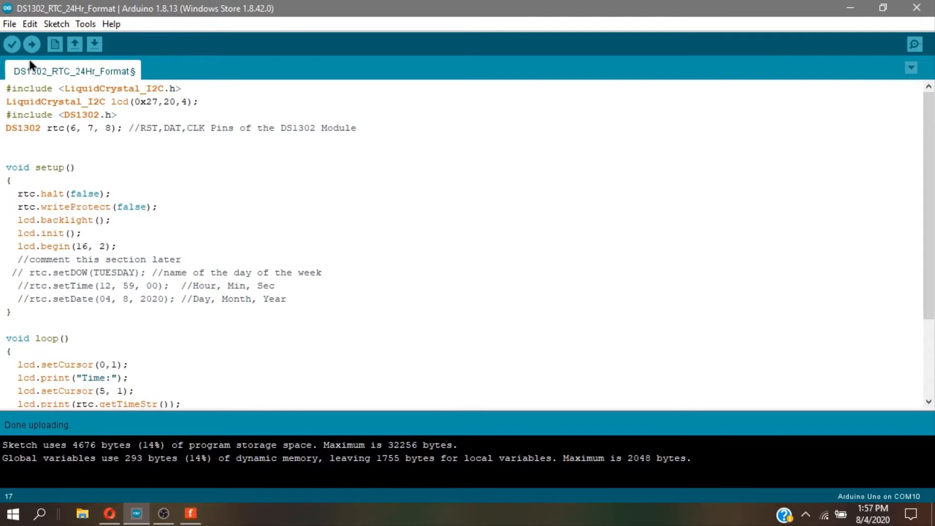
{"action": "left_click", "coordinate": [31, 43]}
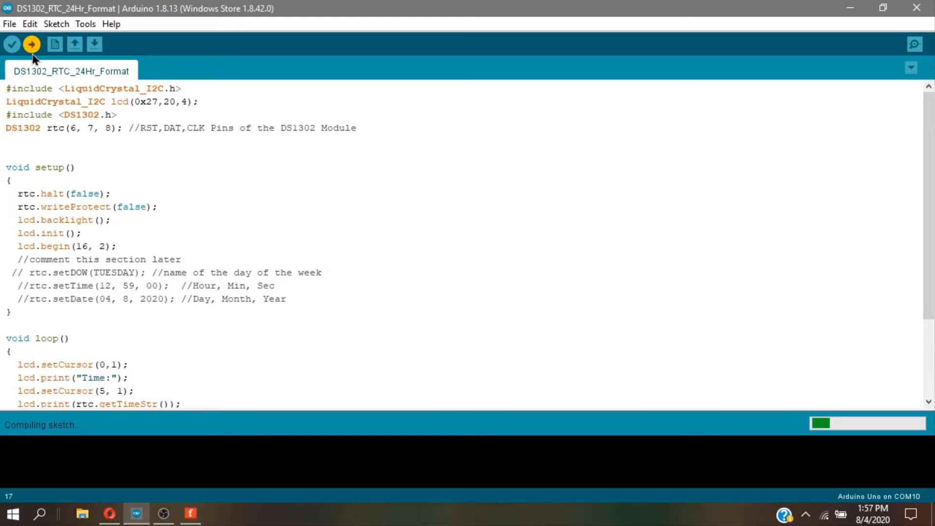